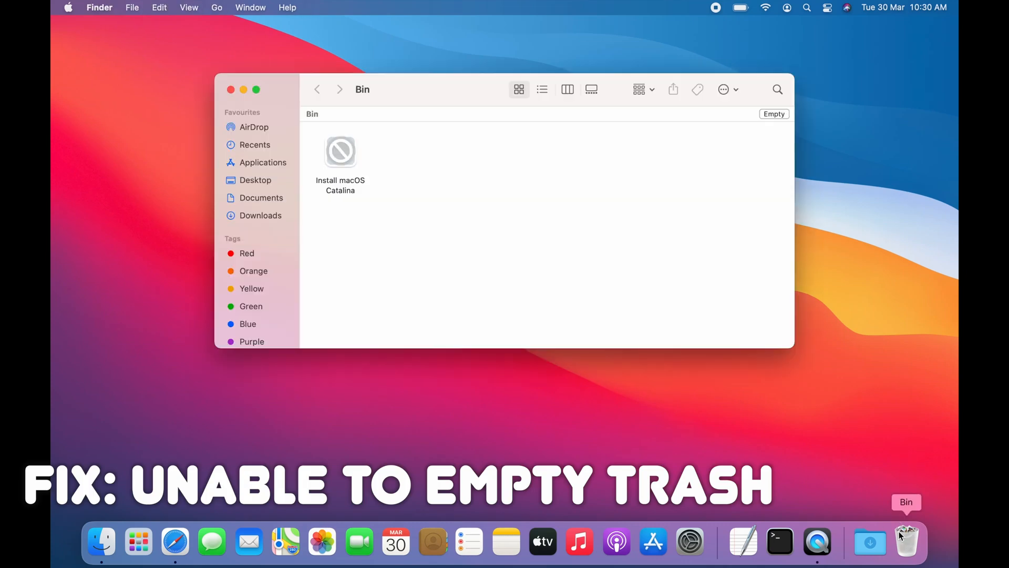
Empty the Bin, accept the error that Install macOS Catalina is in use, then close the Bin window.
left_click(340, 151)
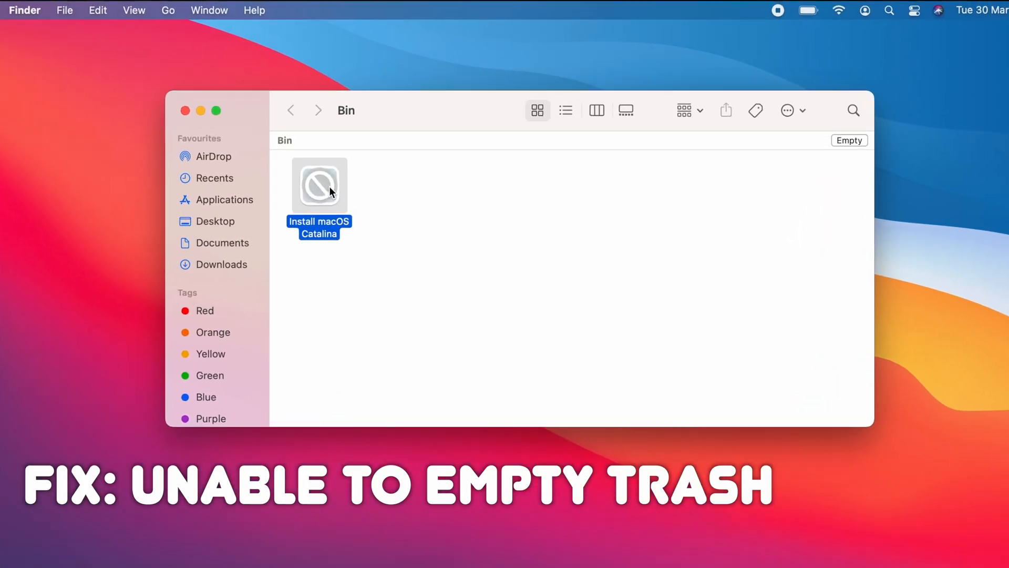
left_click(849, 140)
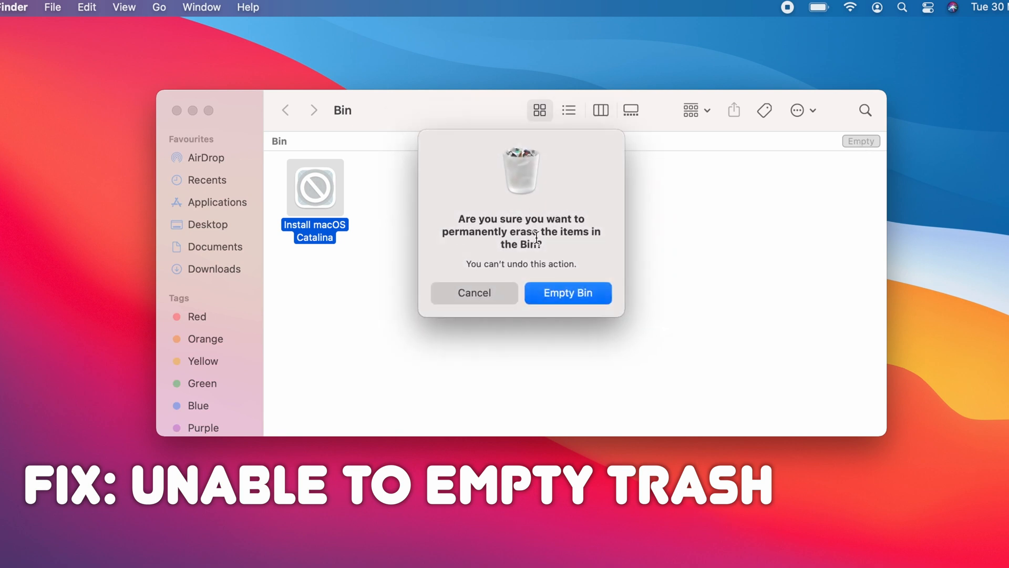
left_click(567, 293)
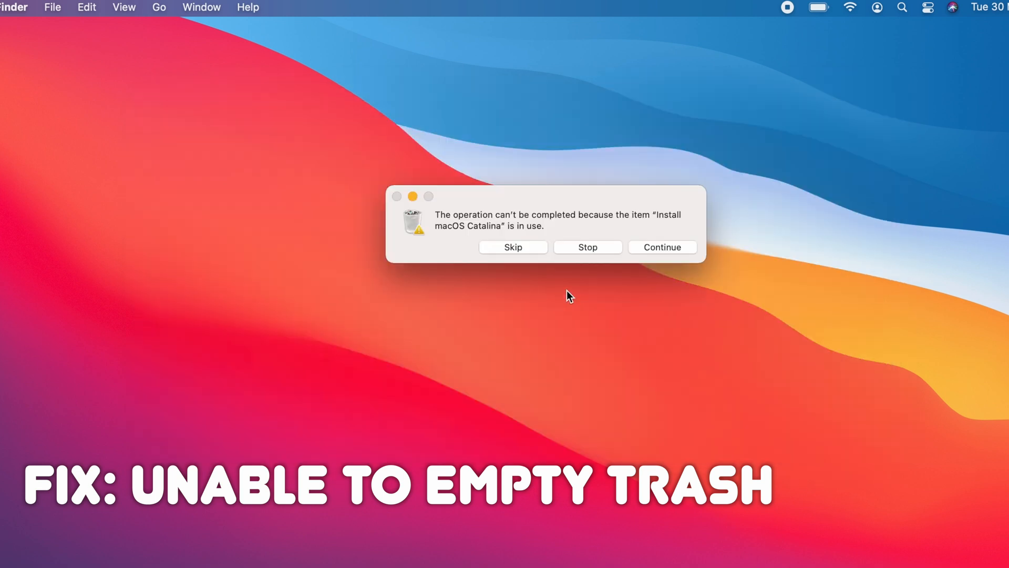
left_click(662, 247)
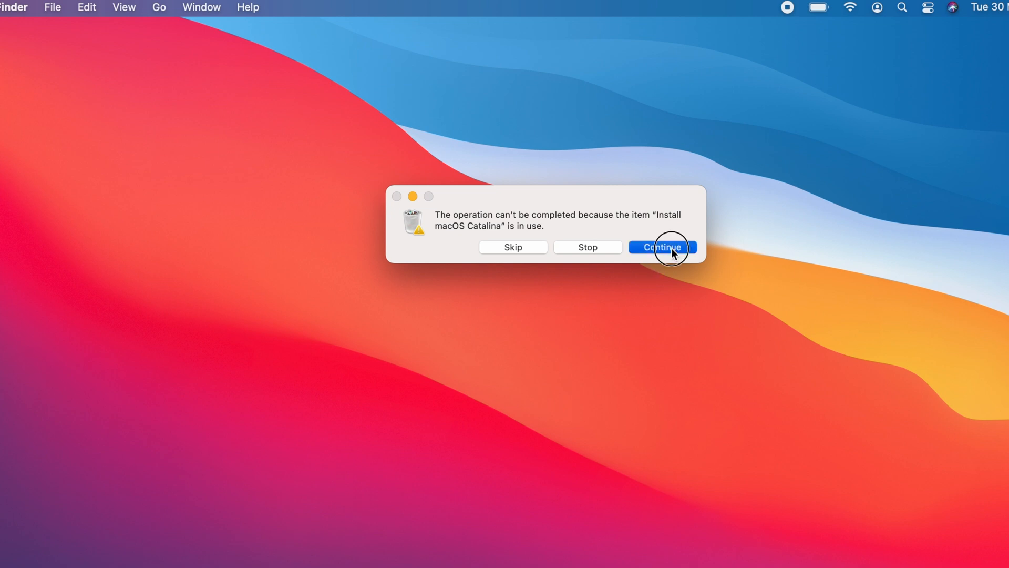
left_click(661, 246)
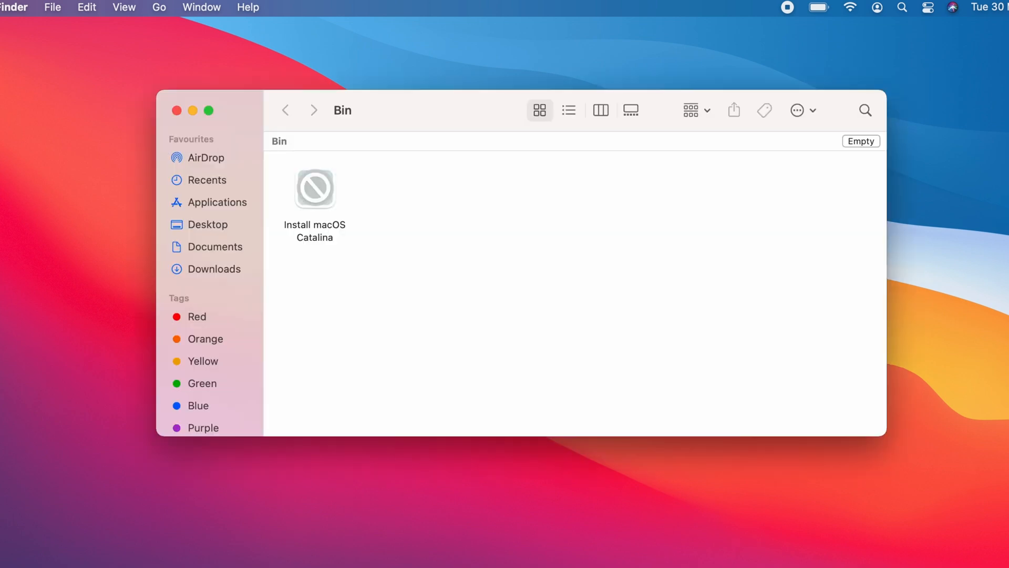
left_click(176, 109)
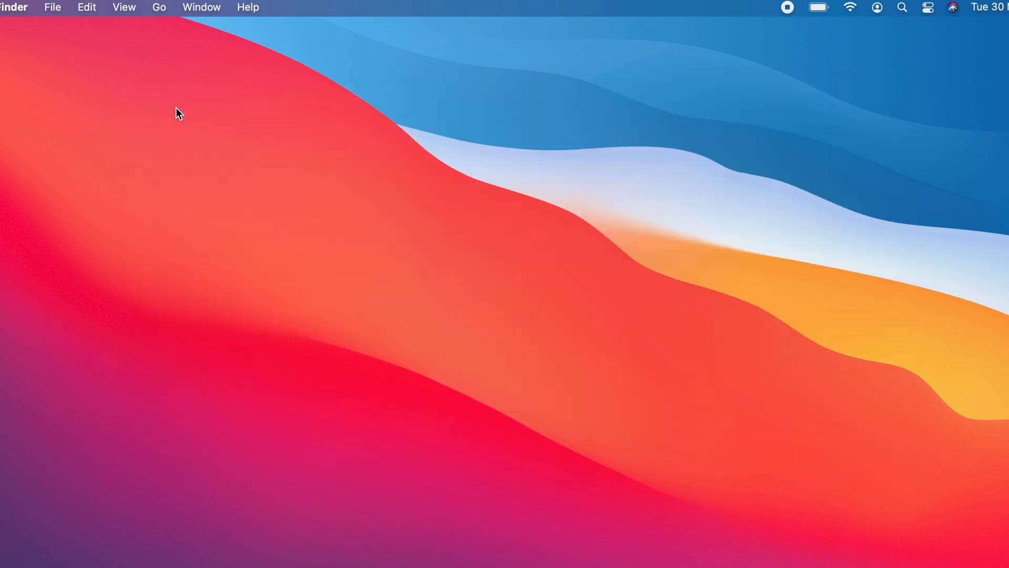
type("terminal")
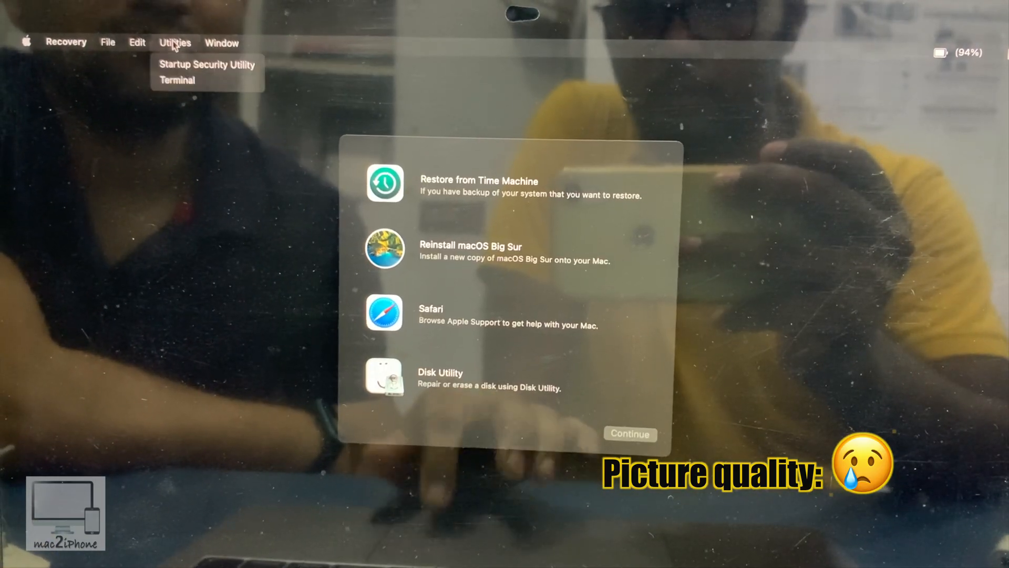
Run csrutil disable in Recovery Terminal, then restart the Mac.
left_click(177, 97)
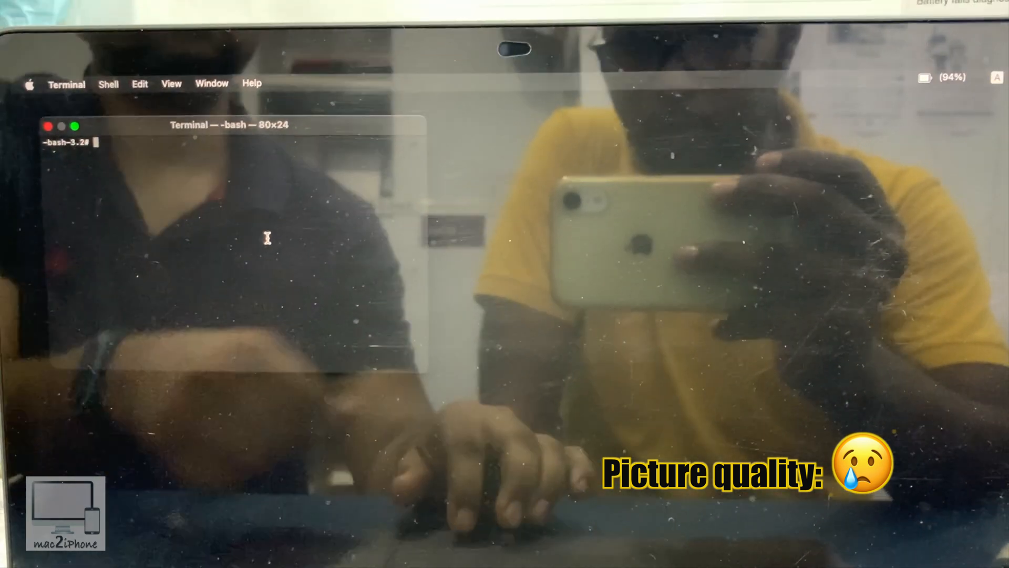
type("csrutil")
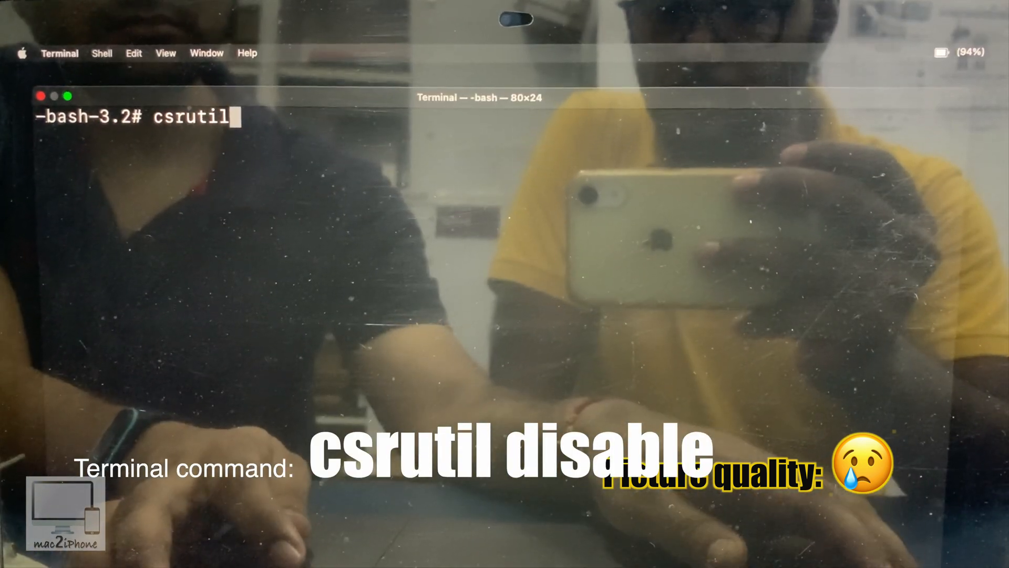
type("dis")
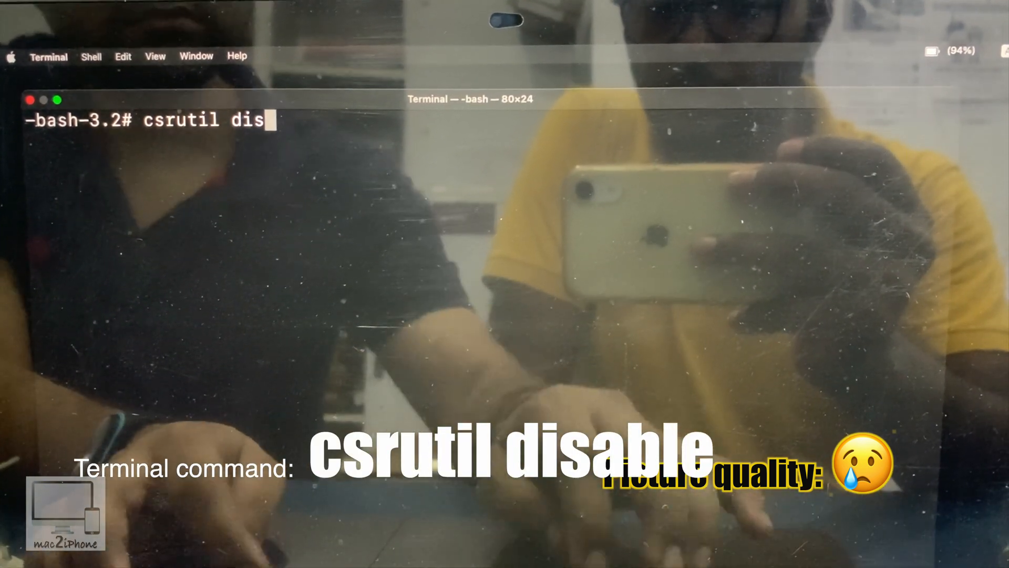
type("able")
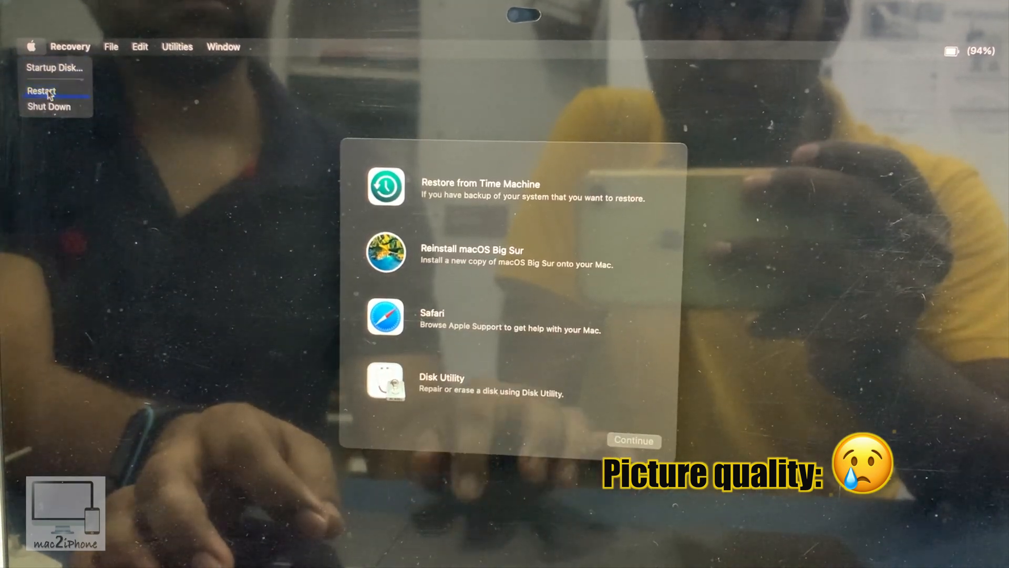
left_click(41, 90)
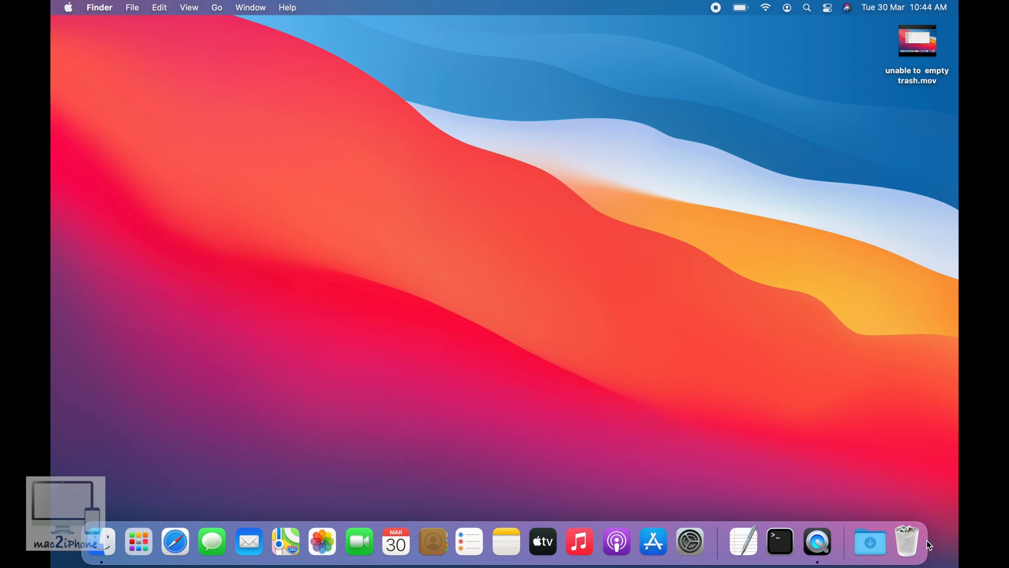
Choose Empty Bin from the Dock's Bin icon menu.
right_click(908, 541)
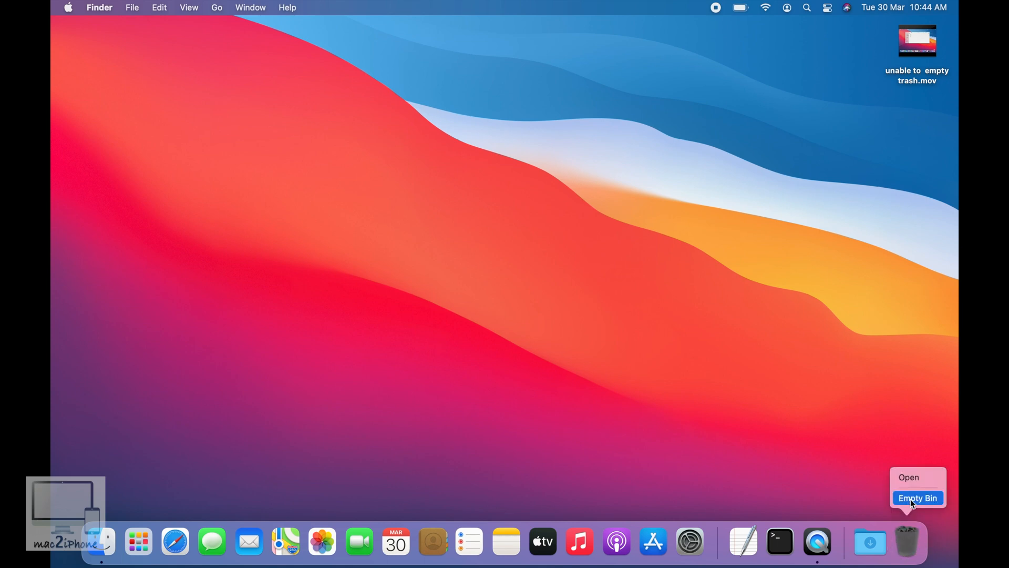
left_click(917, 498)
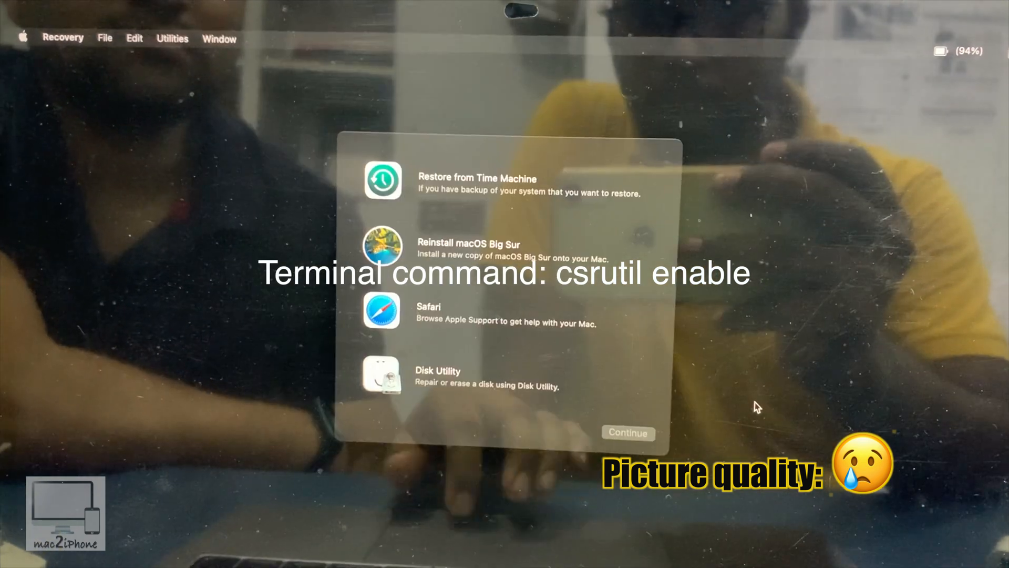
Launch Terminal from the Recovery Utilities menu.
left_click(172, 39)
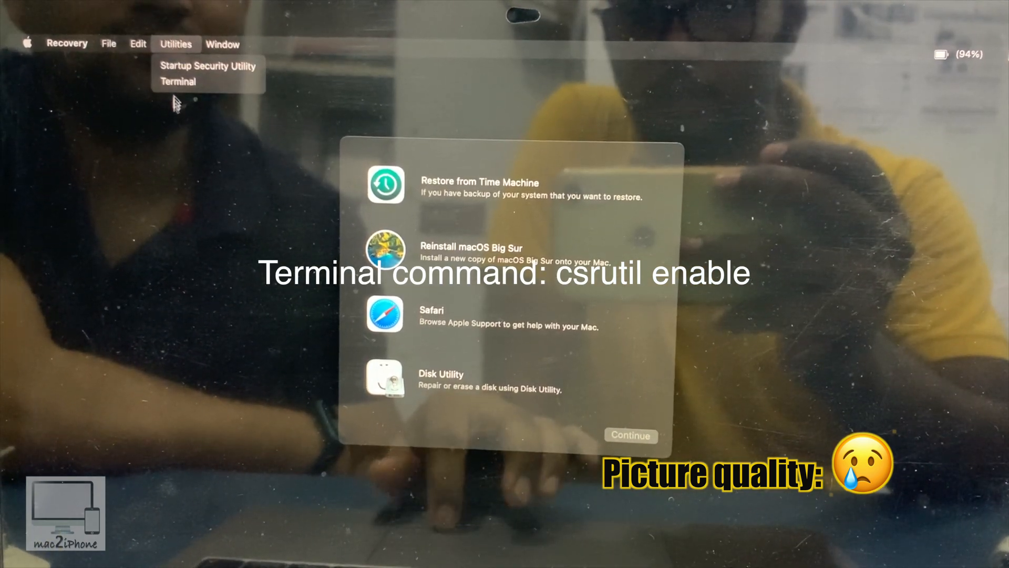
left_click(178, 81)
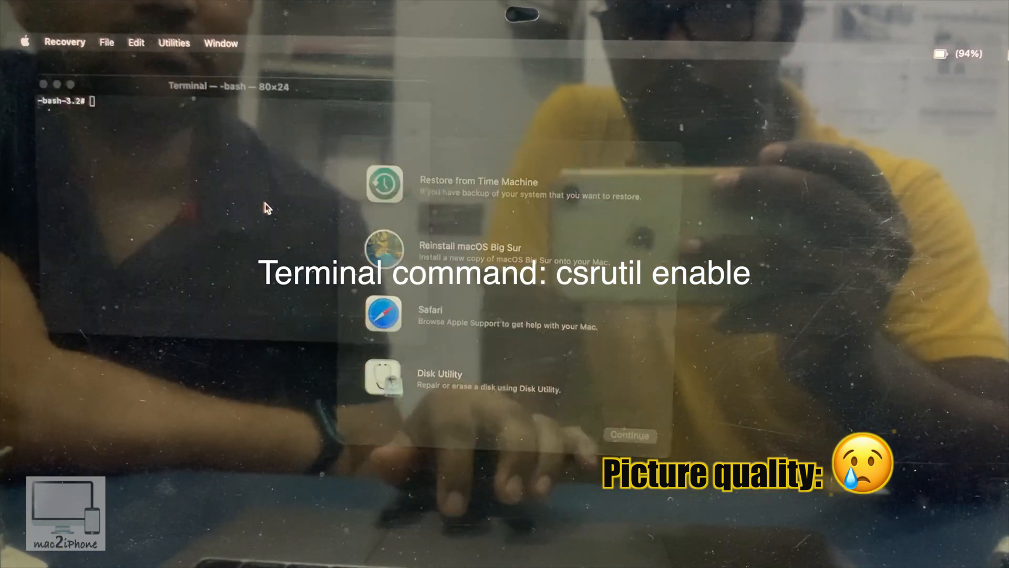